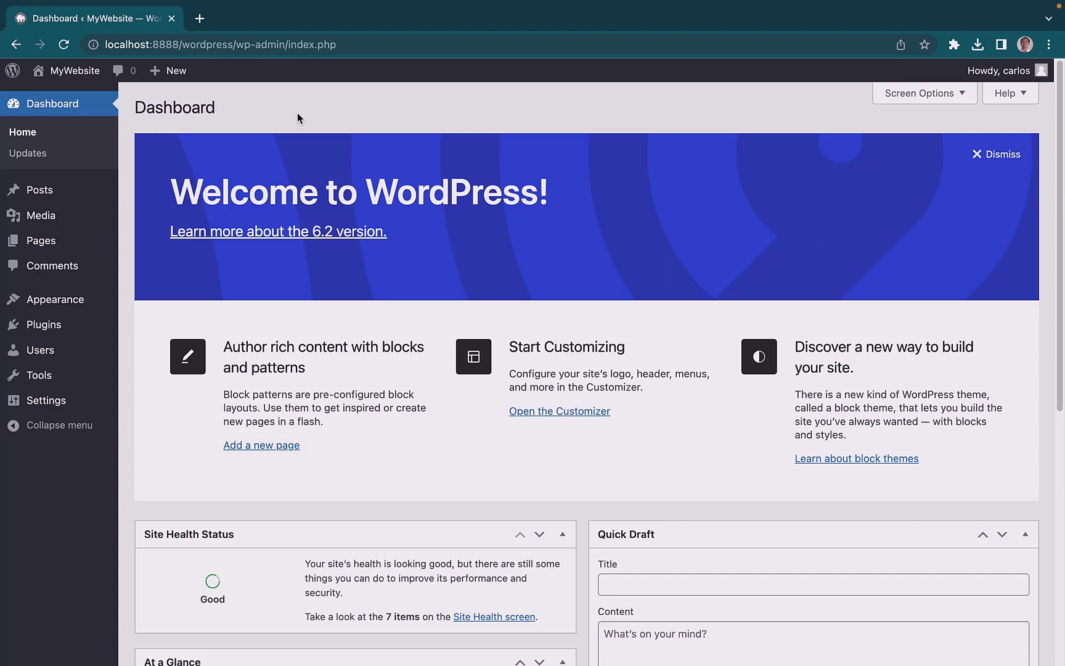
mouse_move(305, 112)
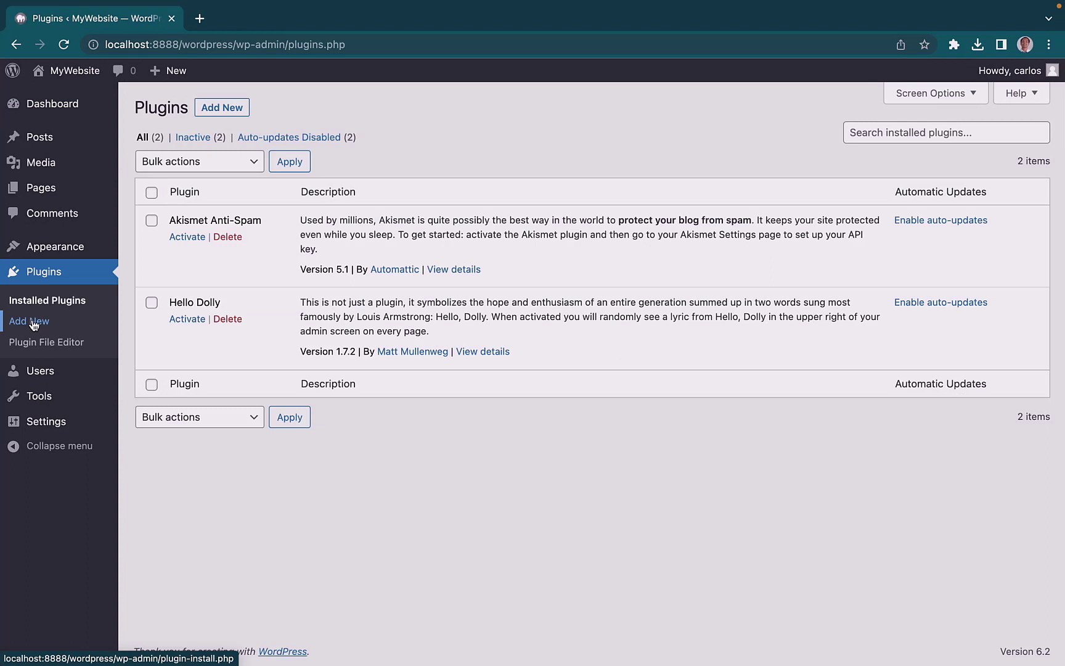
mouse_move(275, 404)
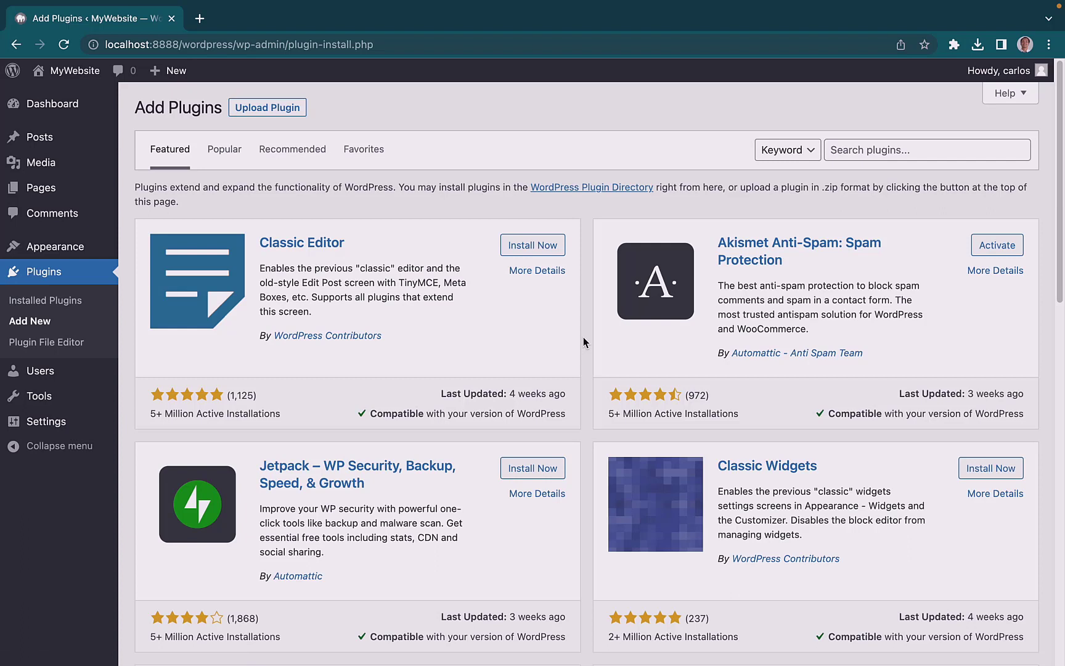
mouse_move(588, 335)
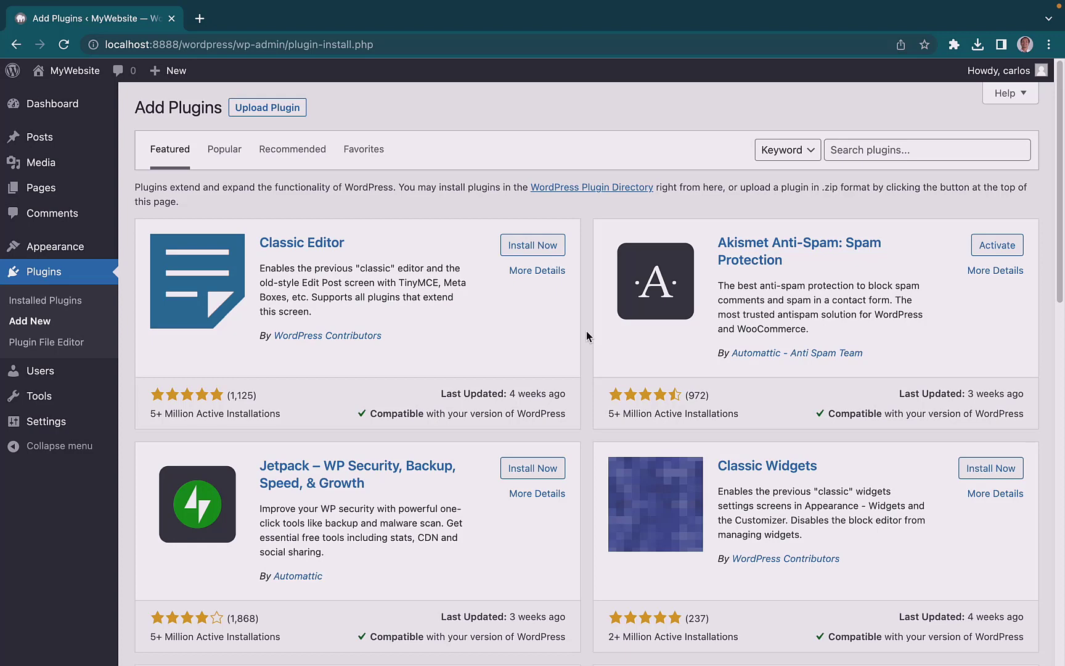
mouse_move(812, 209)
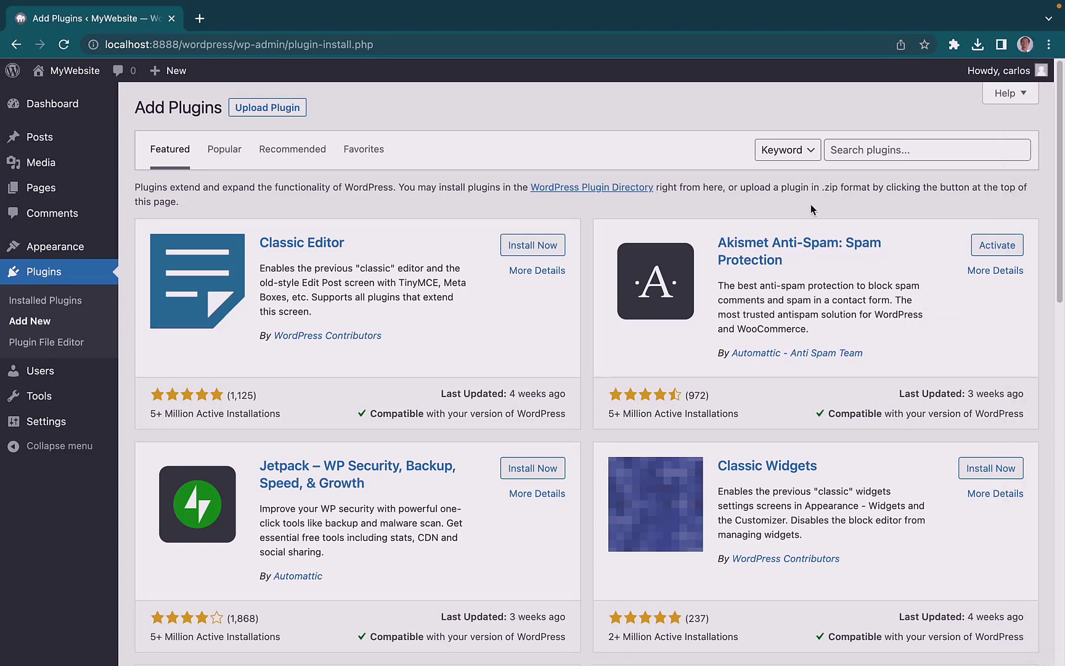
Search for 'elementor', install Elementor Website Builder and activate it.
type("elementor")
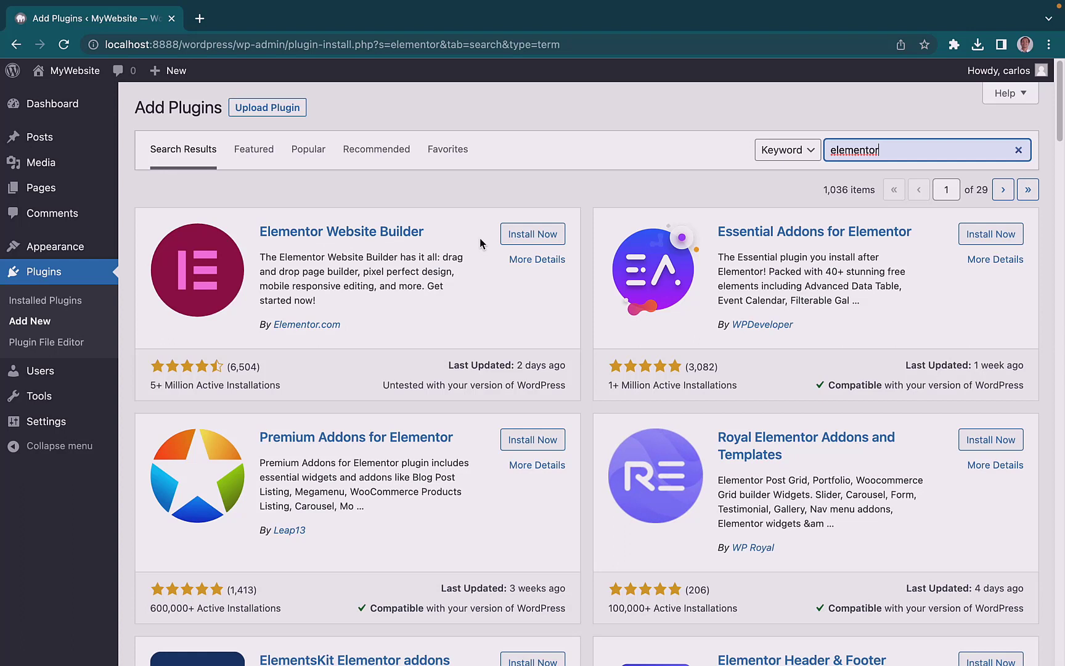
left_click(533, 234)
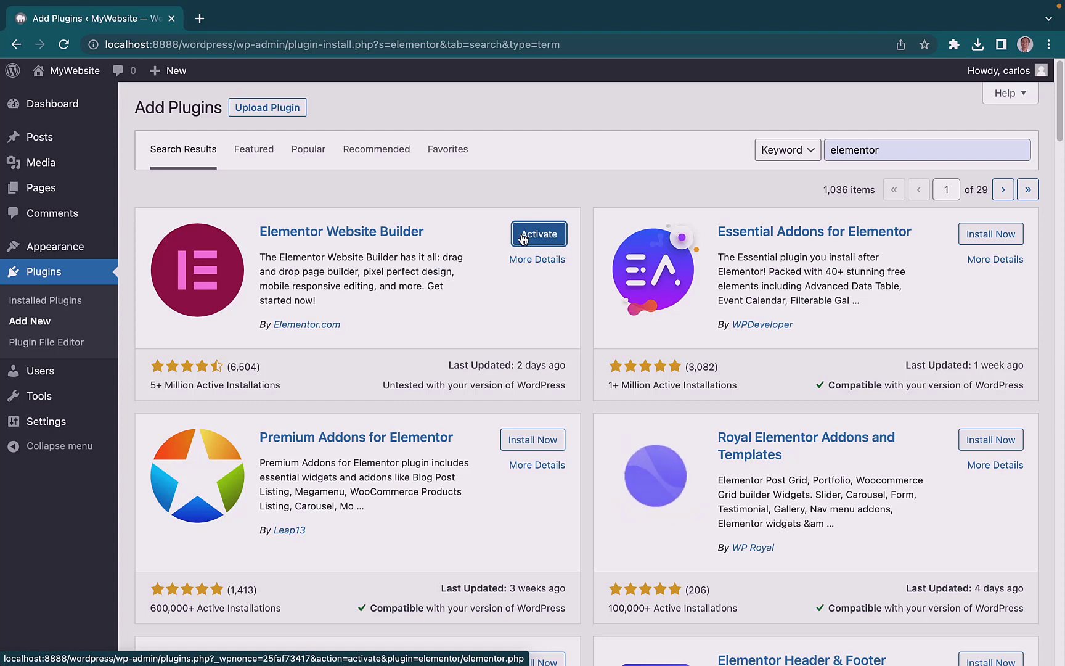
left_click(539, 234)
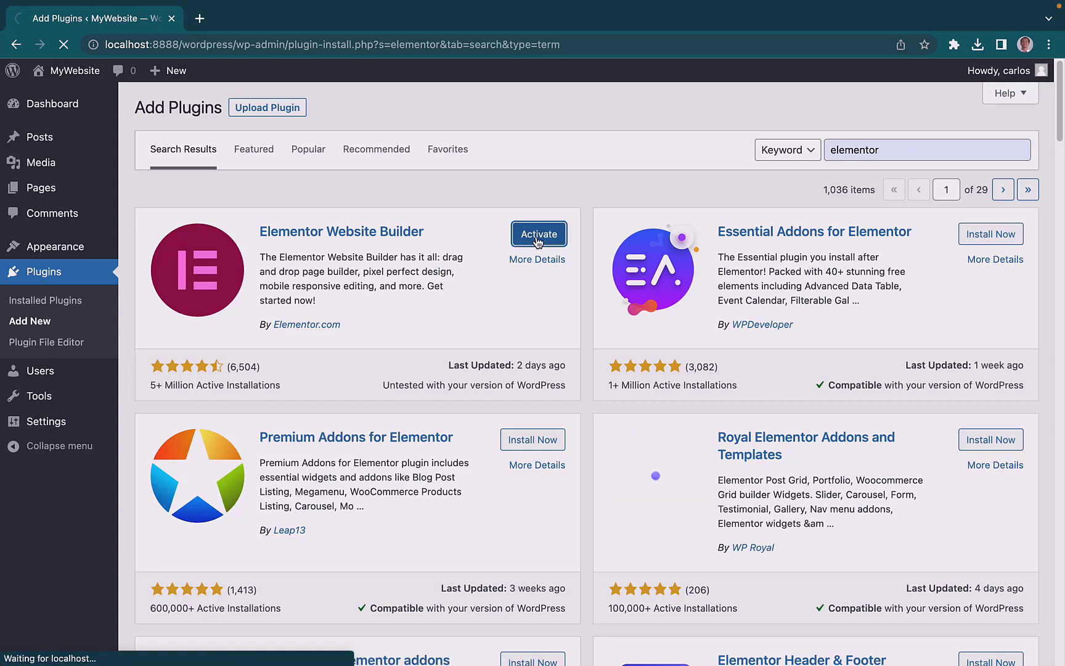
Skip the Elementor onboarding wizard's account connection and Site Name steps.
left_click(538, 234)
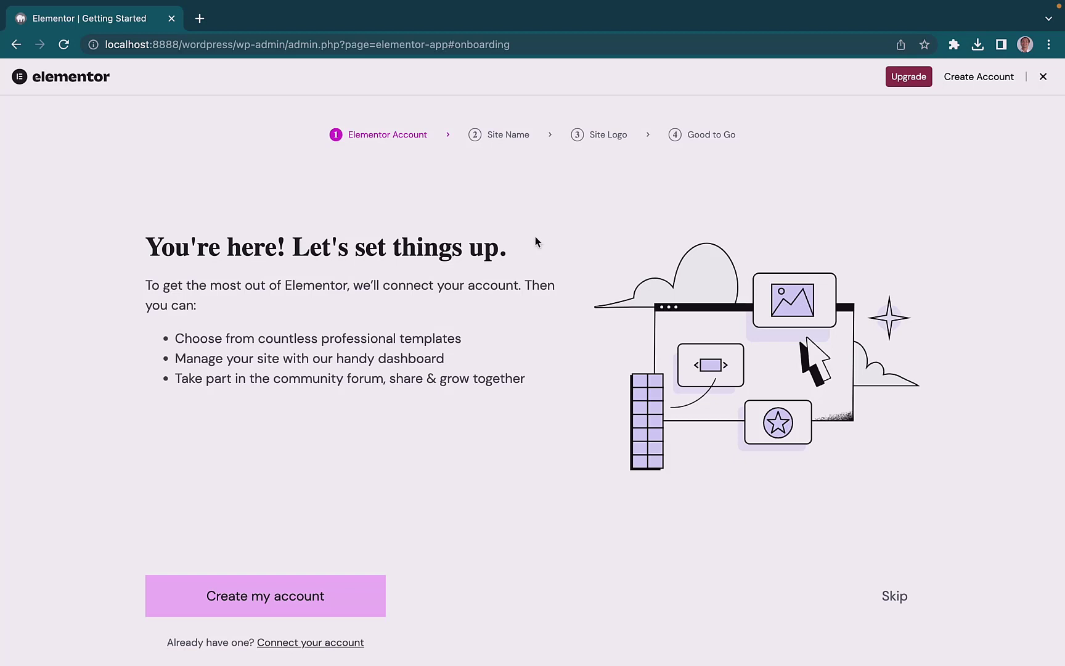
mouse_move(779, 366)
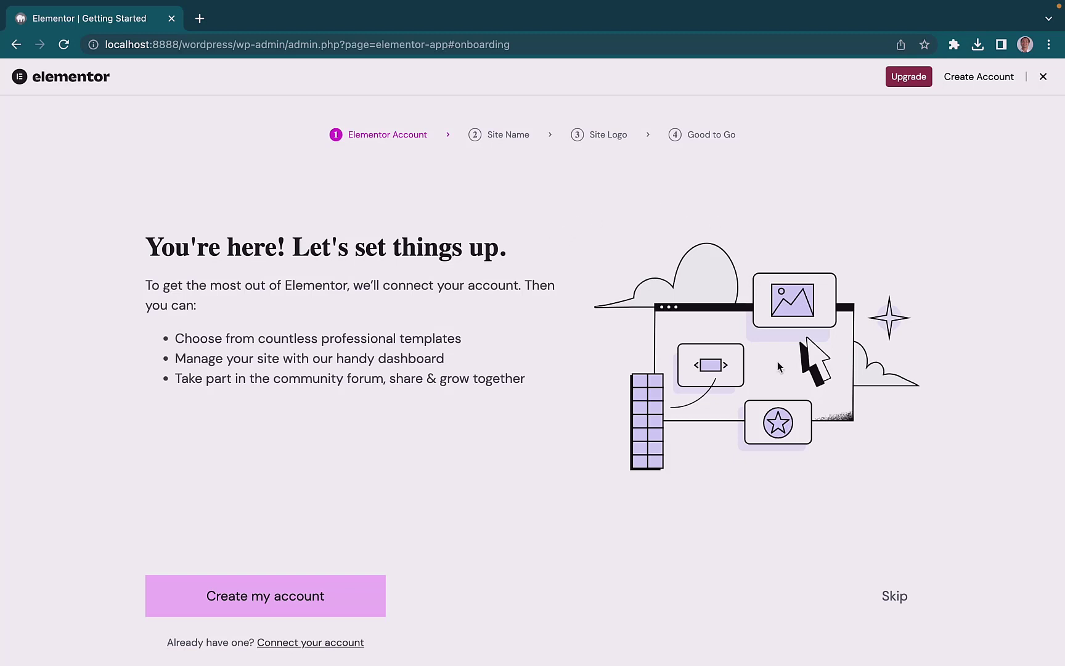
left_click(895, 595)
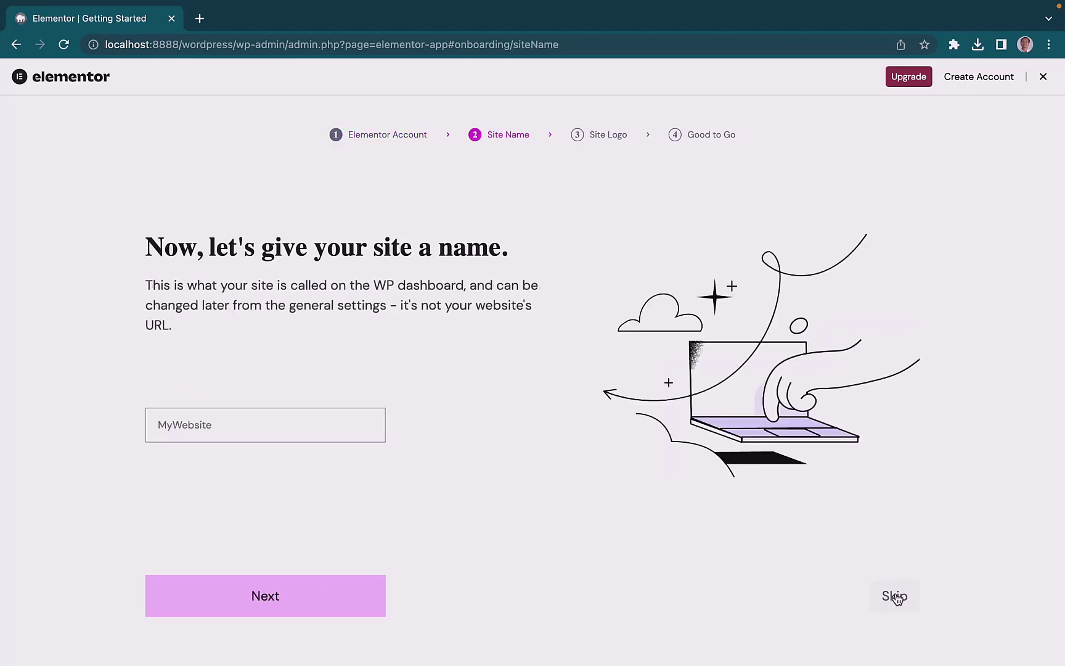
left_click(894, 596)
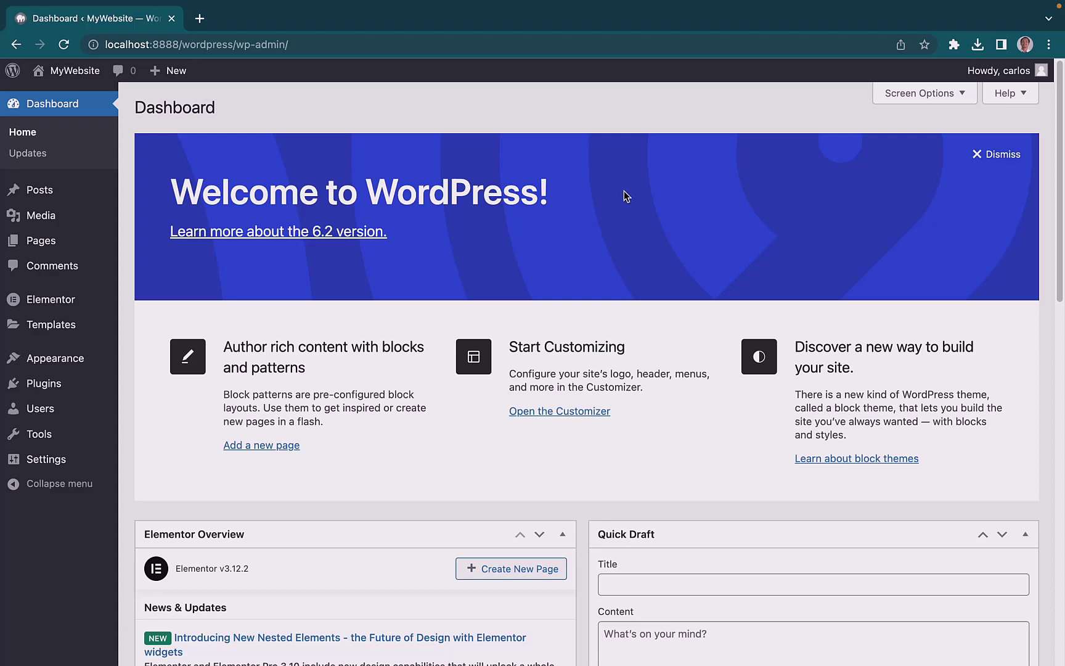
mouse_move(328, 286)
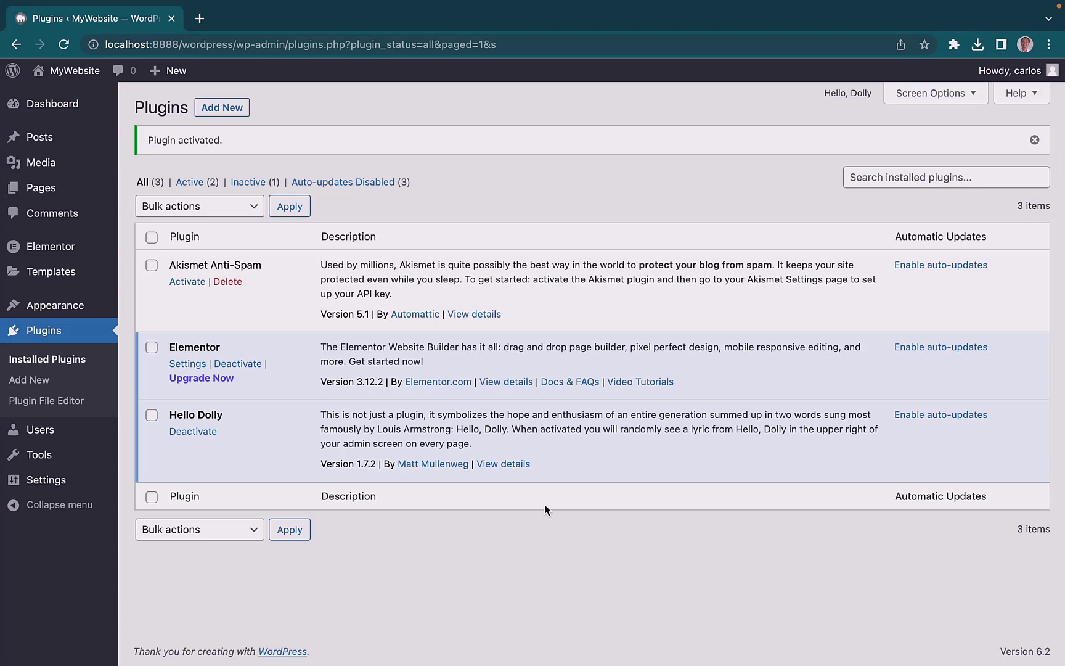
Deactivate Hello Dolly, delete it and confirm the deletion.
left_click(192, 432)
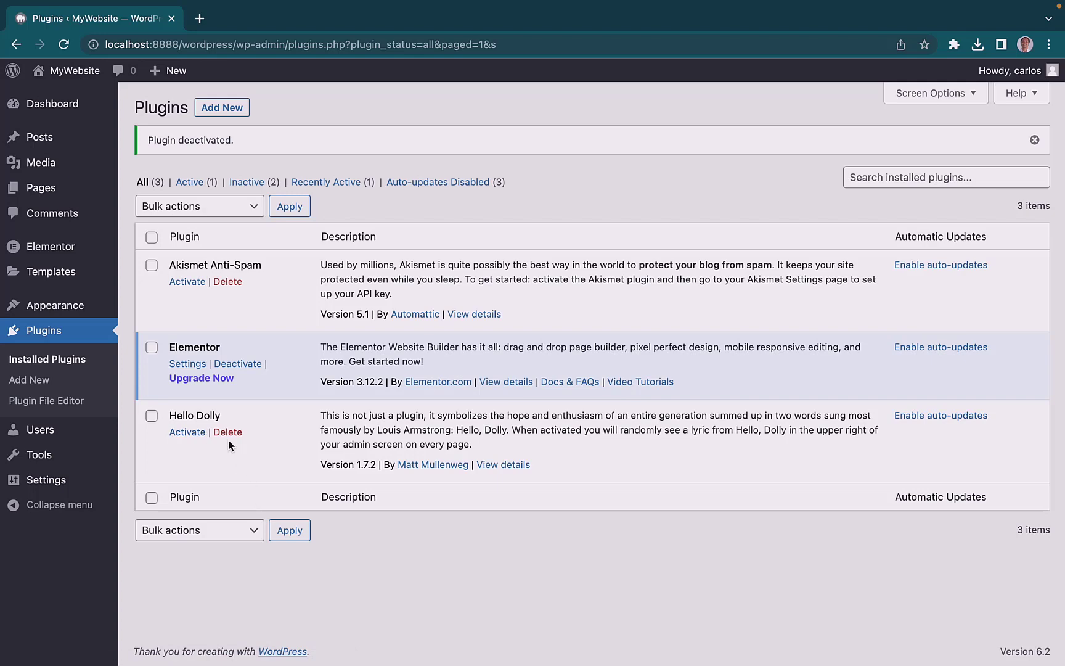
left_click(227, 432)
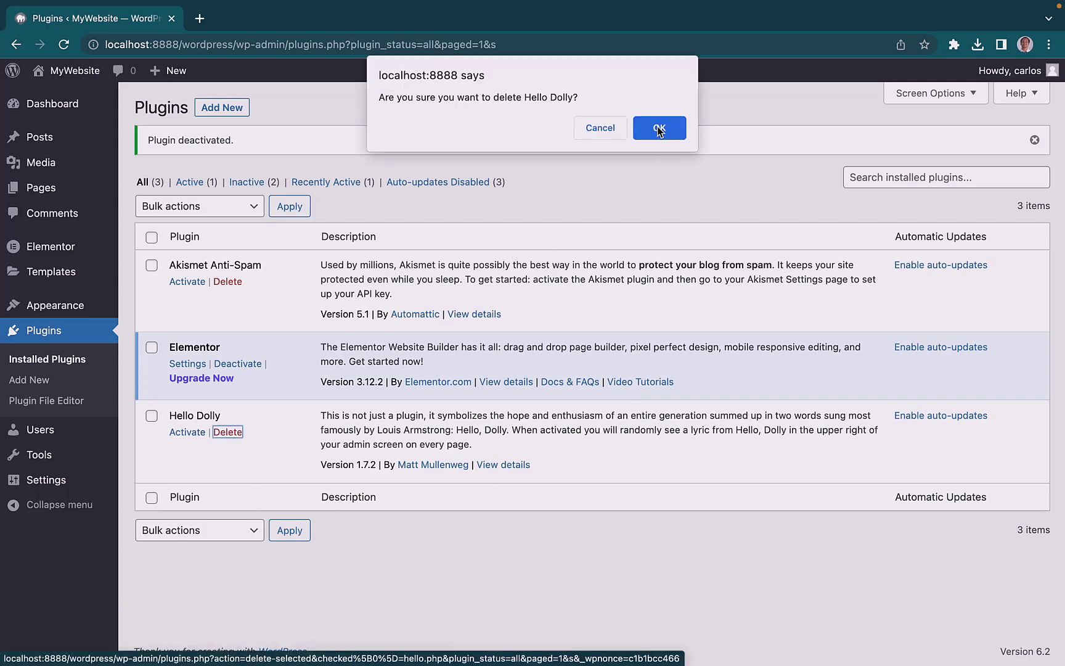
left_click(659, 128)
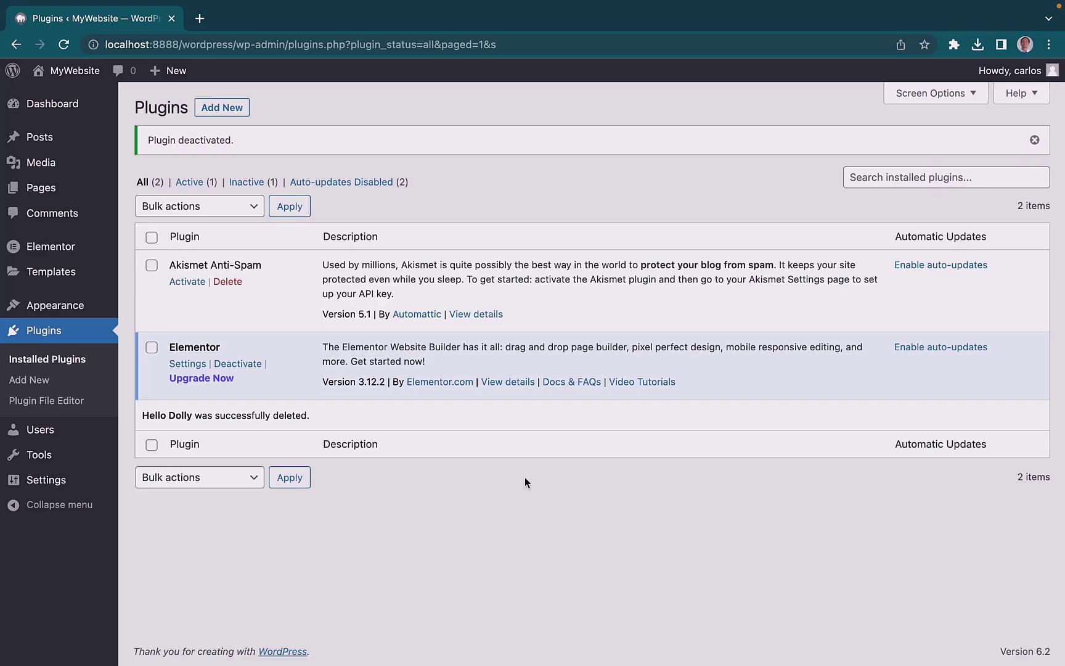